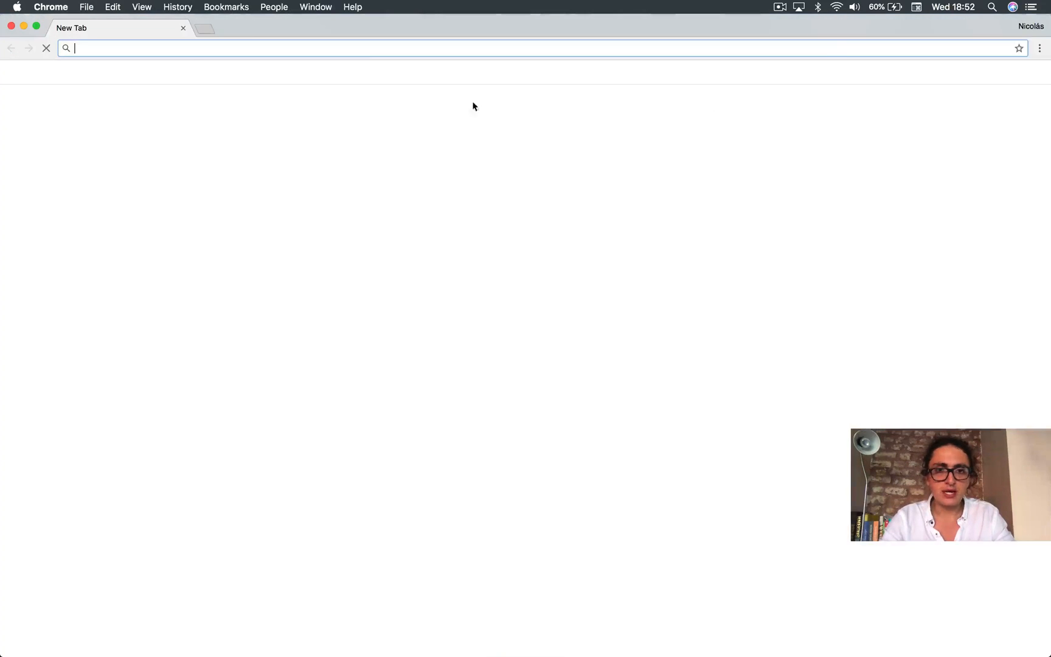
Step: Name the new repository movieql-client with a description of a MovieQL client built with Apollo
{"action": "type", "text": "github.com/serranoarevalo"}
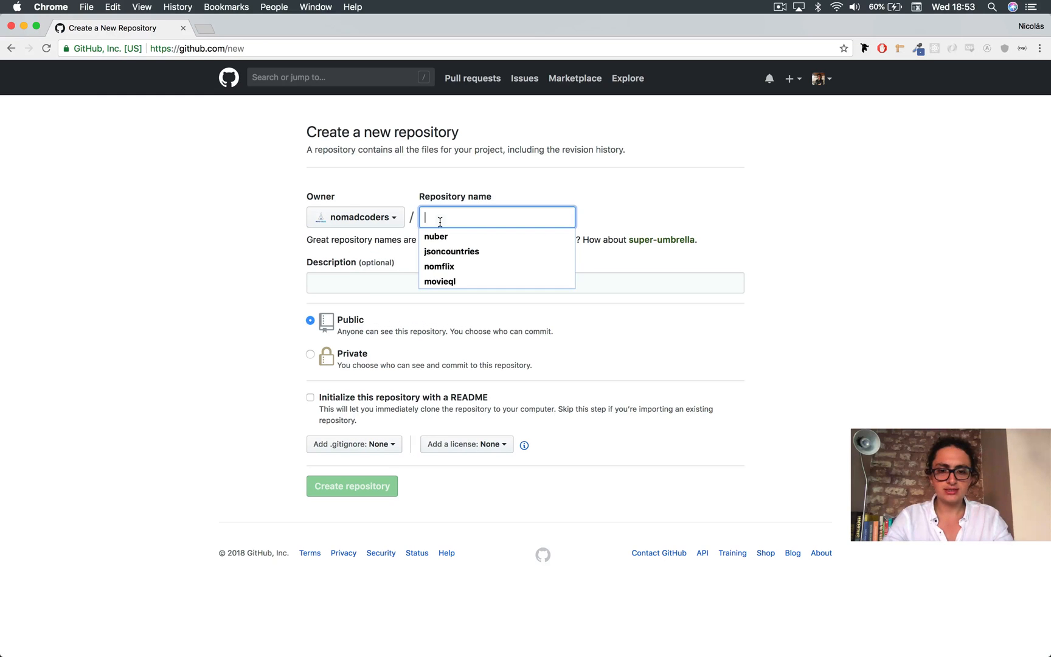
{"action": "type", "text": "movie-"}
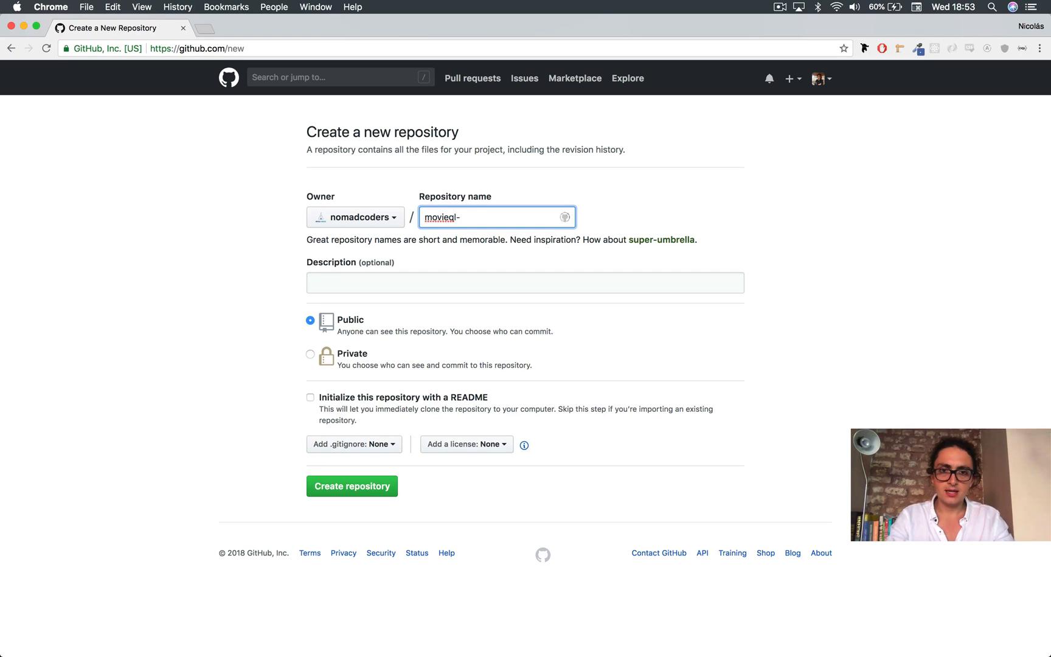
{"action": "type", "text": "Client for the MovieQL API"}
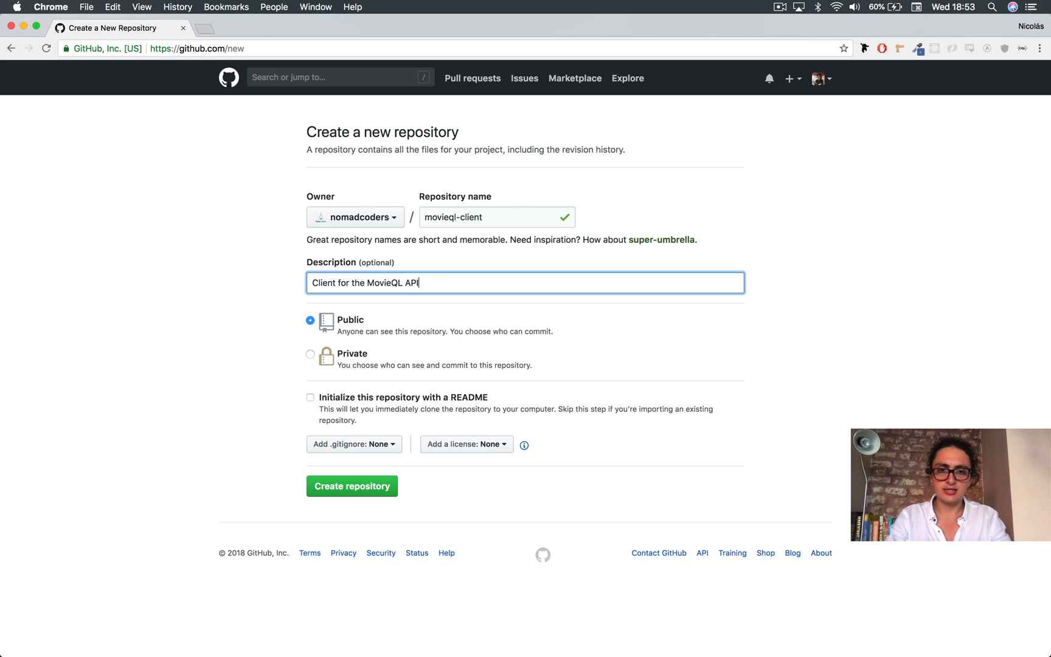
{"action": "type", "text": "built"}
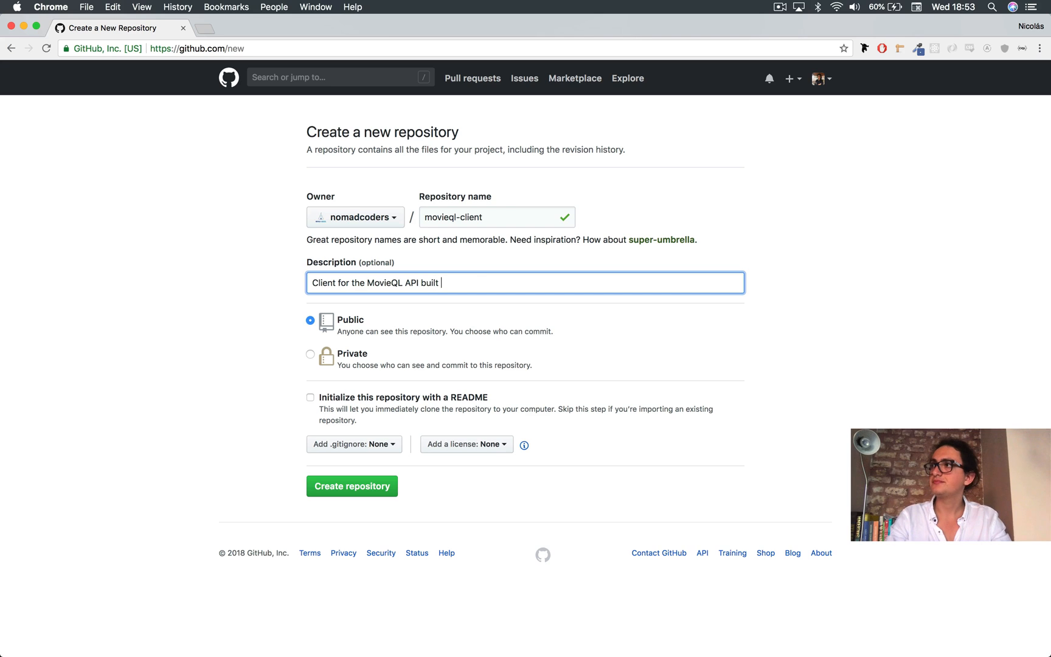
{"action": "type", "text": "with R"}
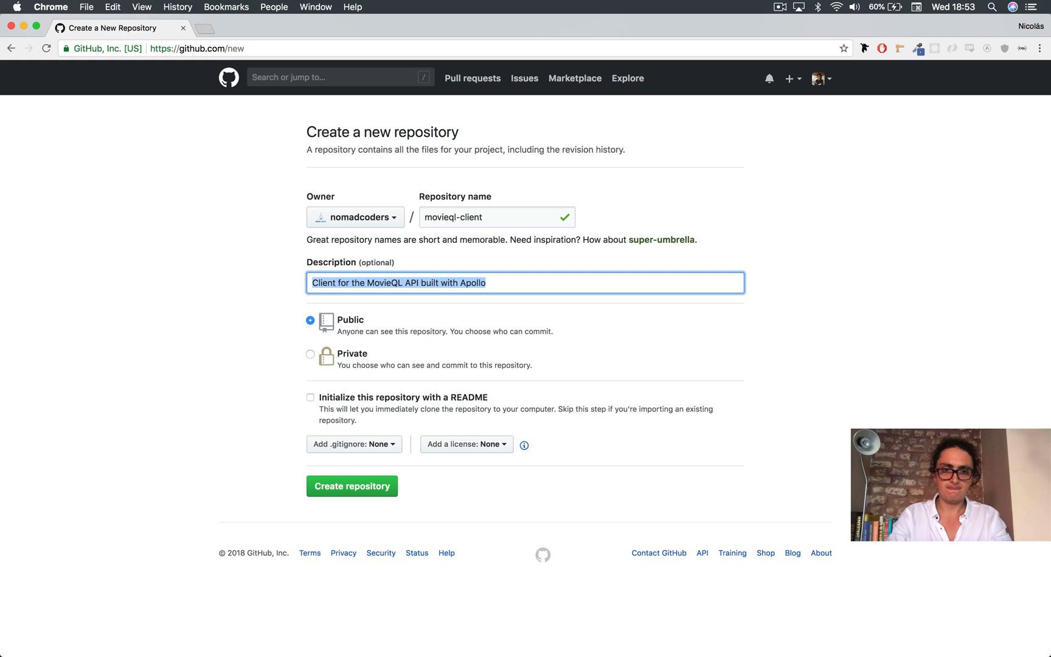
Step: Leave the repository without a README or gitignore and create it
{"action": "left_click", "coordinate": [310, 397]}
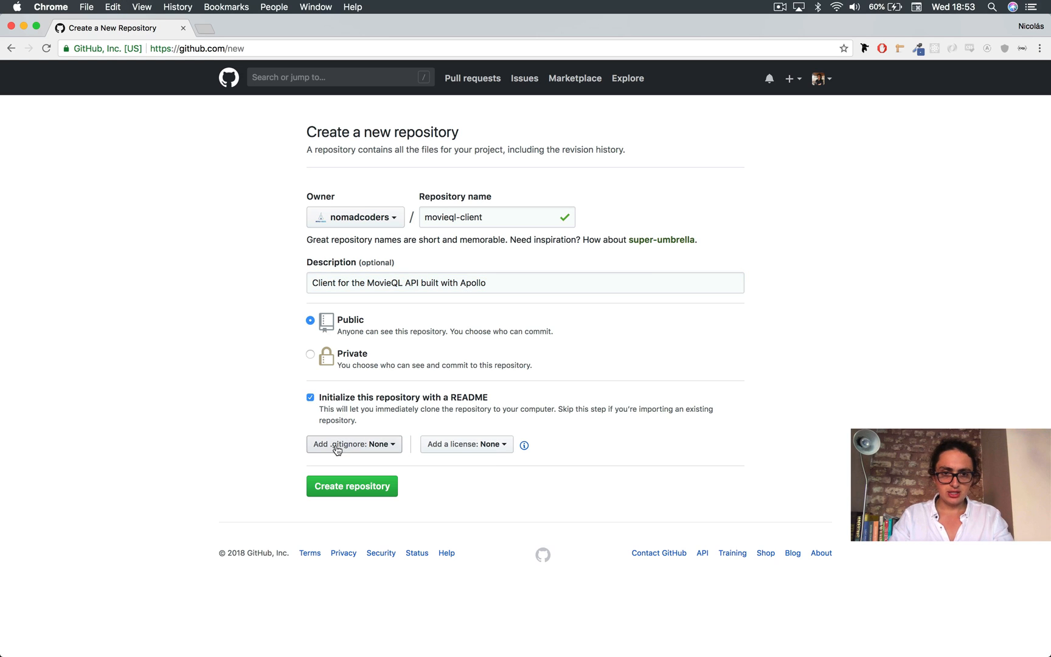
{"action": "left_click", "coordinate": [353, 444]}
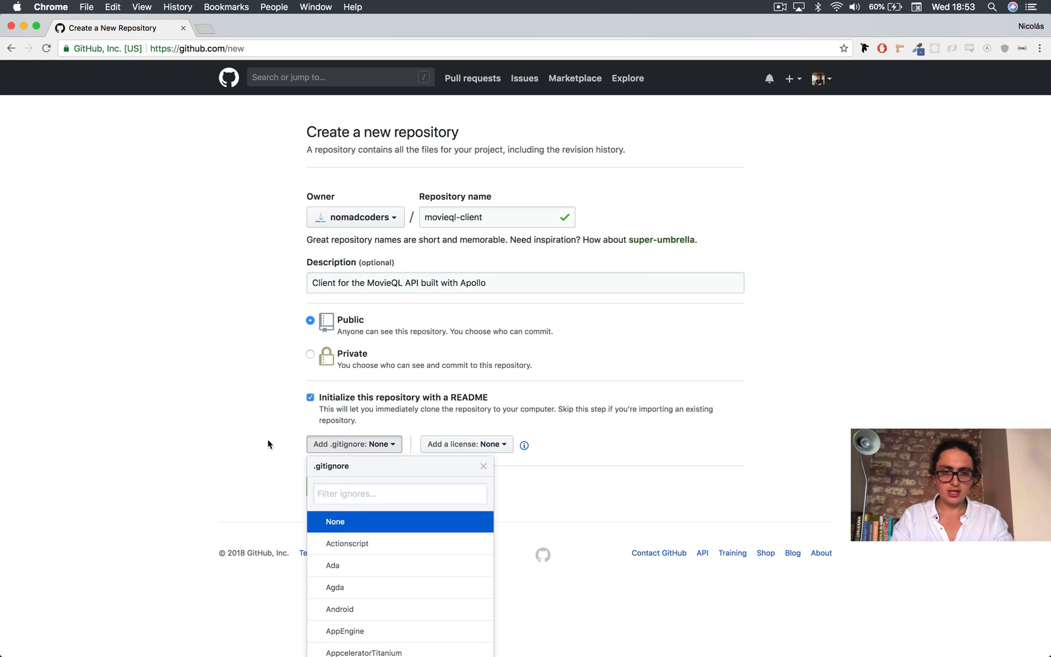
{"action": "left_click", "coordinate": [310, 396]}
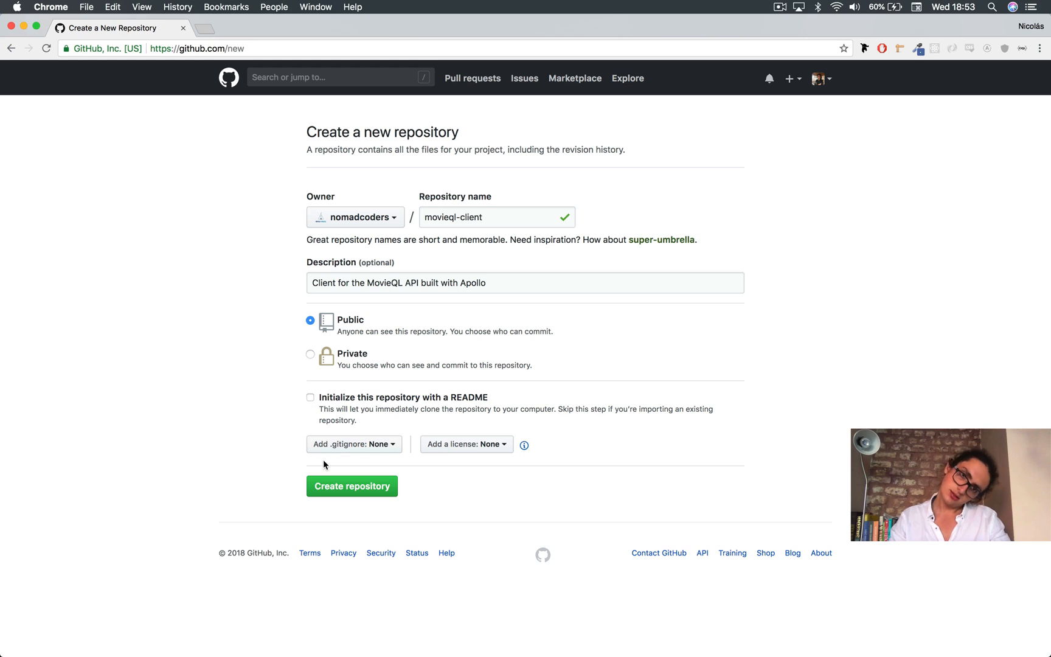
{"action": "left_click", "coordinate": [352, 486]}
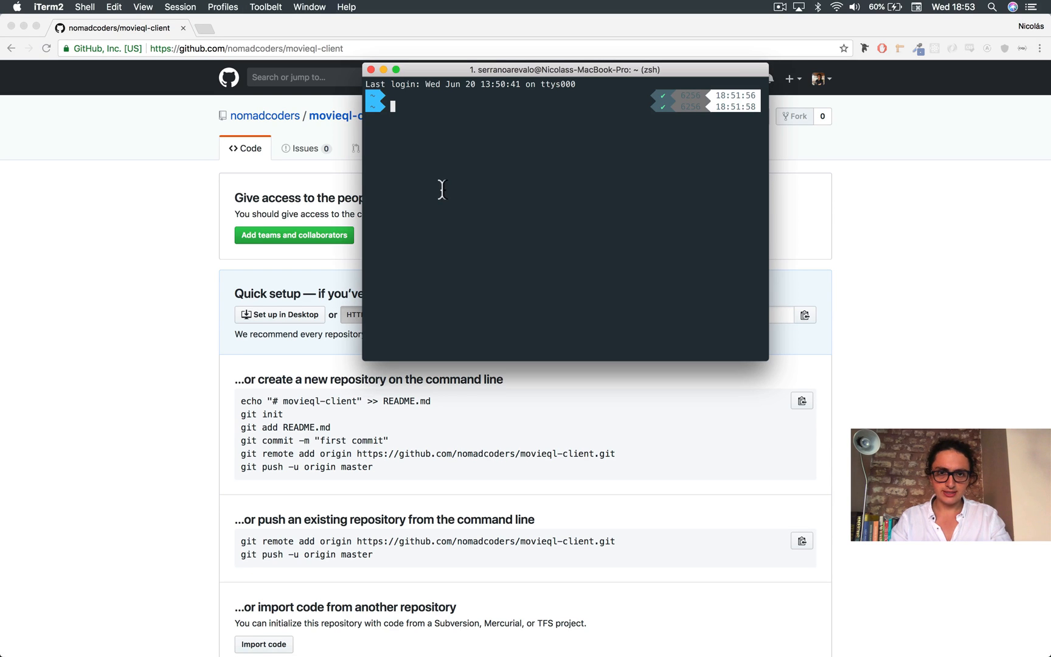
Step: Generate a create-react-app project movieql-client in Documents and move into its folder
{"action": "type", "text": "cd Documents/"}
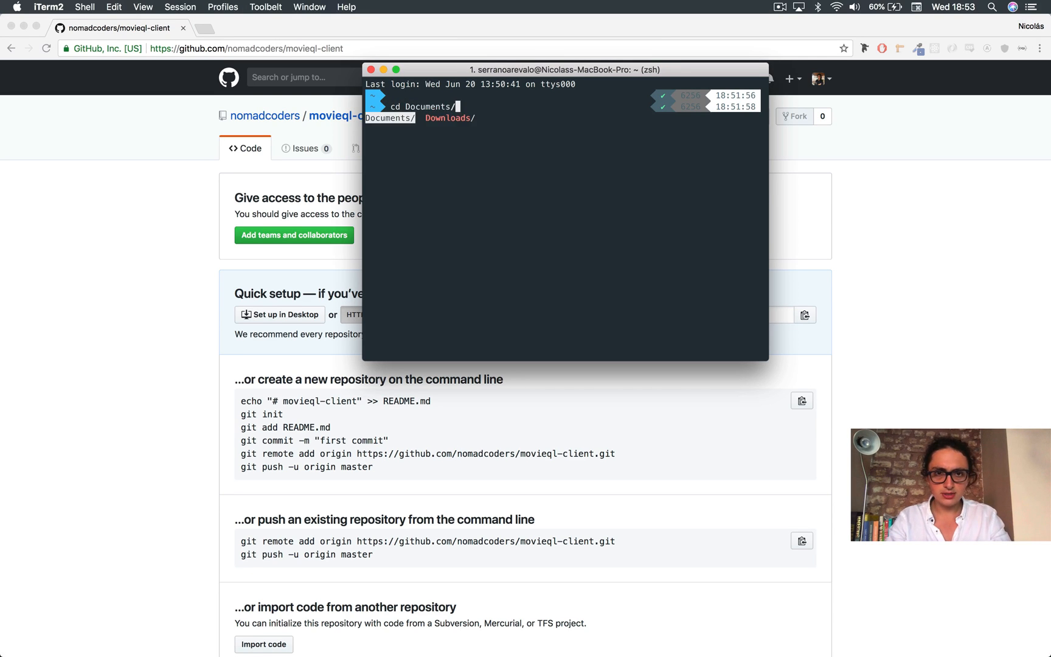
{"action": "type", "text": "create-react-app"}
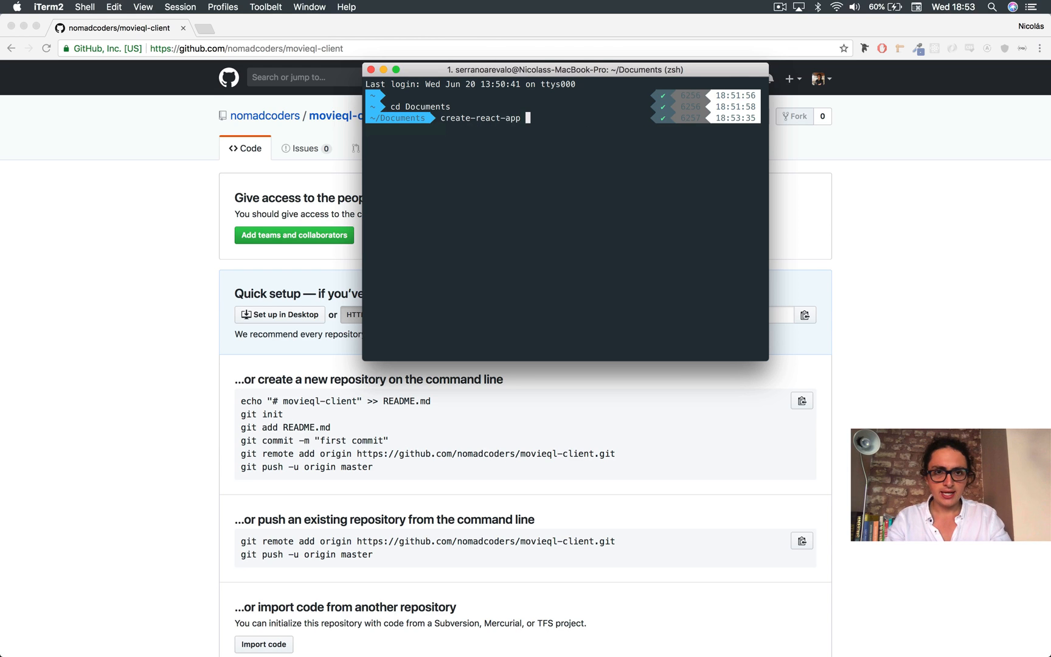
{"action": "type", "text": "movieql"}
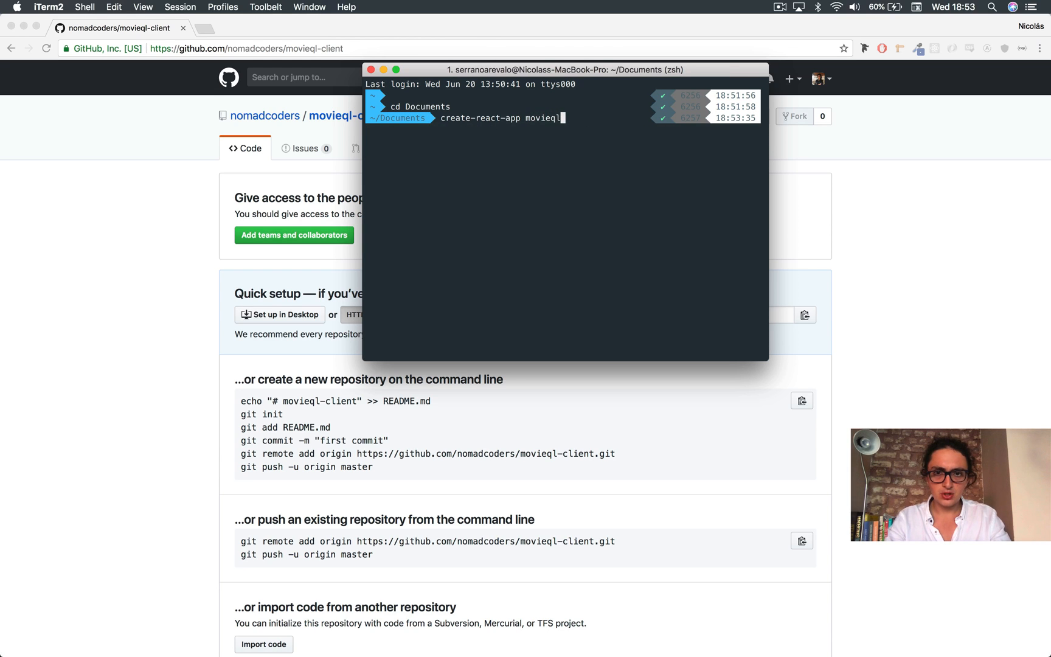
{"action": "left_click_drag", "start_coordinate": [566, 69], "coordinate": [660, 131]}
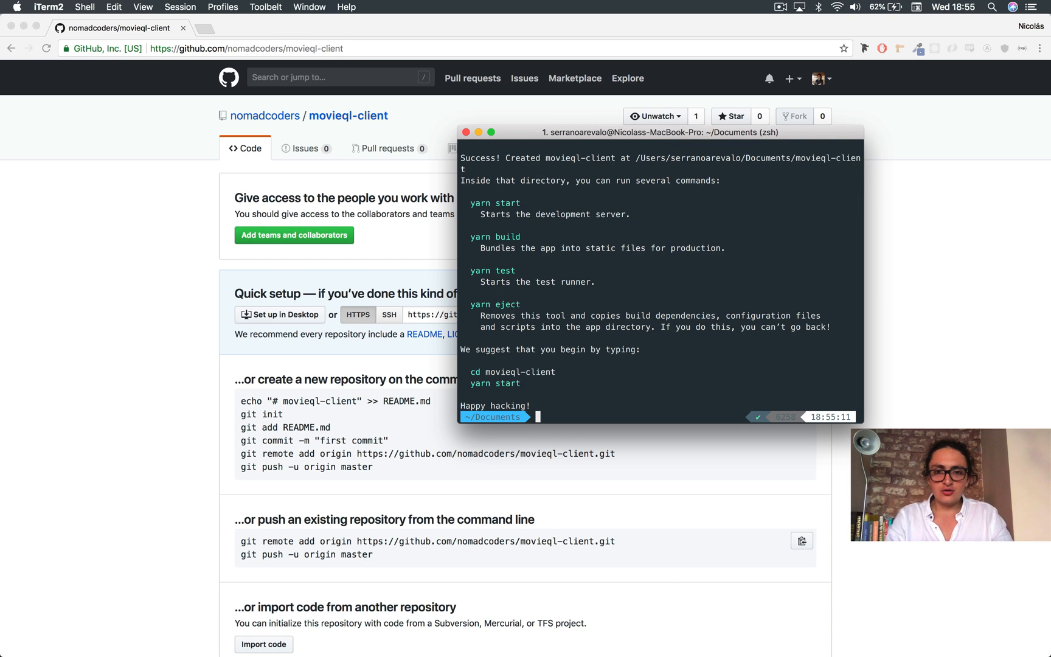
{"action": "type", "text": "cd c"}
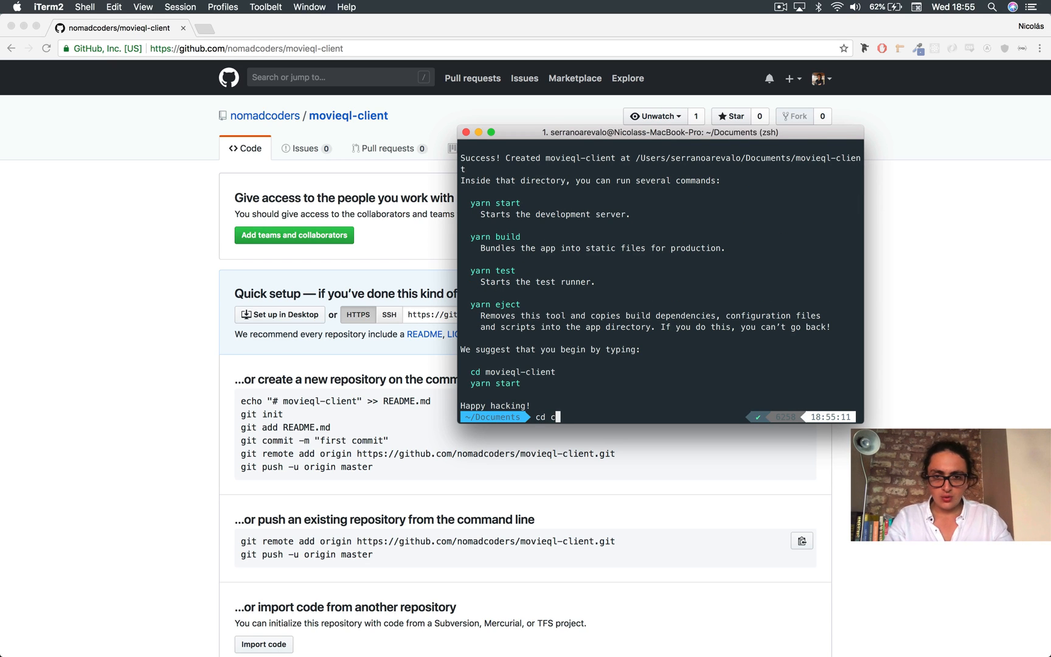
{"action": "type", "text": "movieql"}
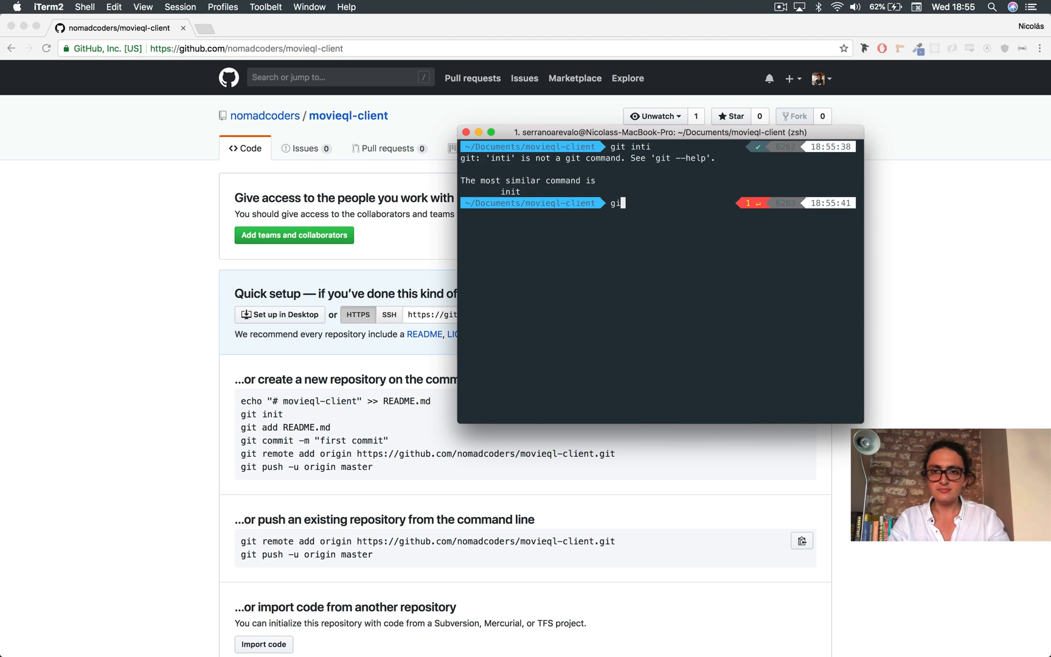
Step: Initialise git, add the nomadcoders/movieql-client remote and pull origin master
{"action": "type", "text": "git init"}
{"action": "type", "text": "git remote add or"}
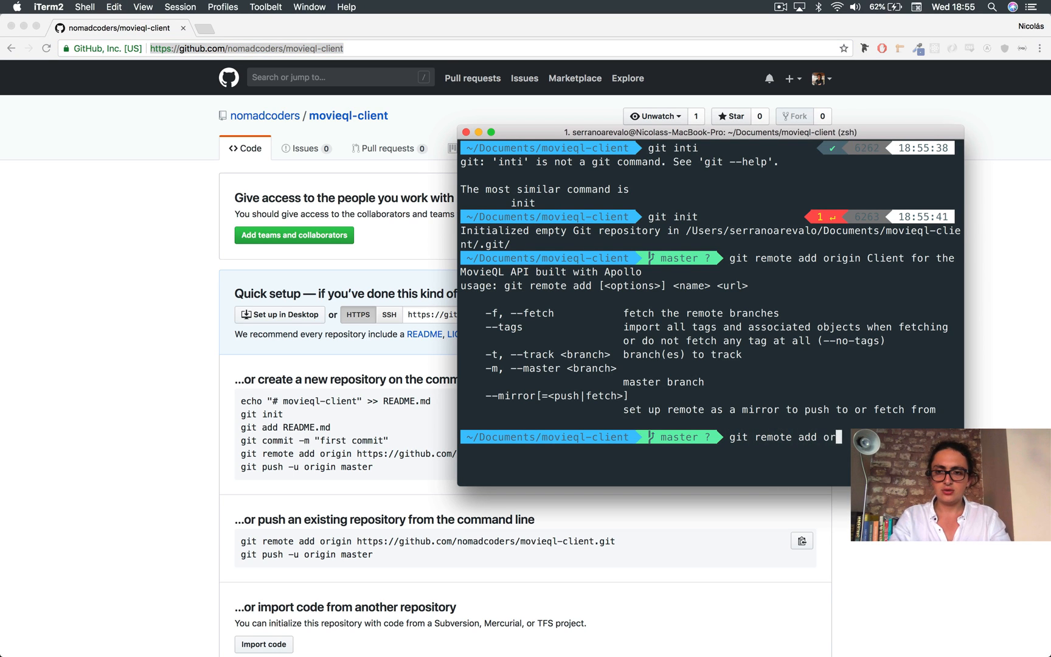
{"action": "type", "text": "com/nomadcoders/movieql-client"}
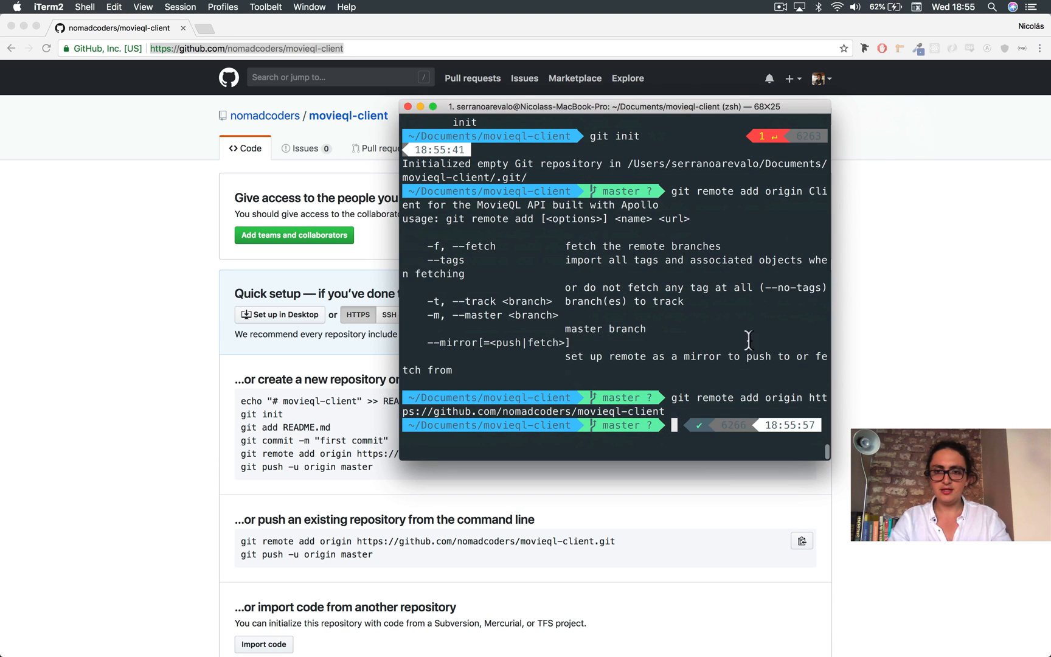
{"action": "type", "text": "git pull origin master"}
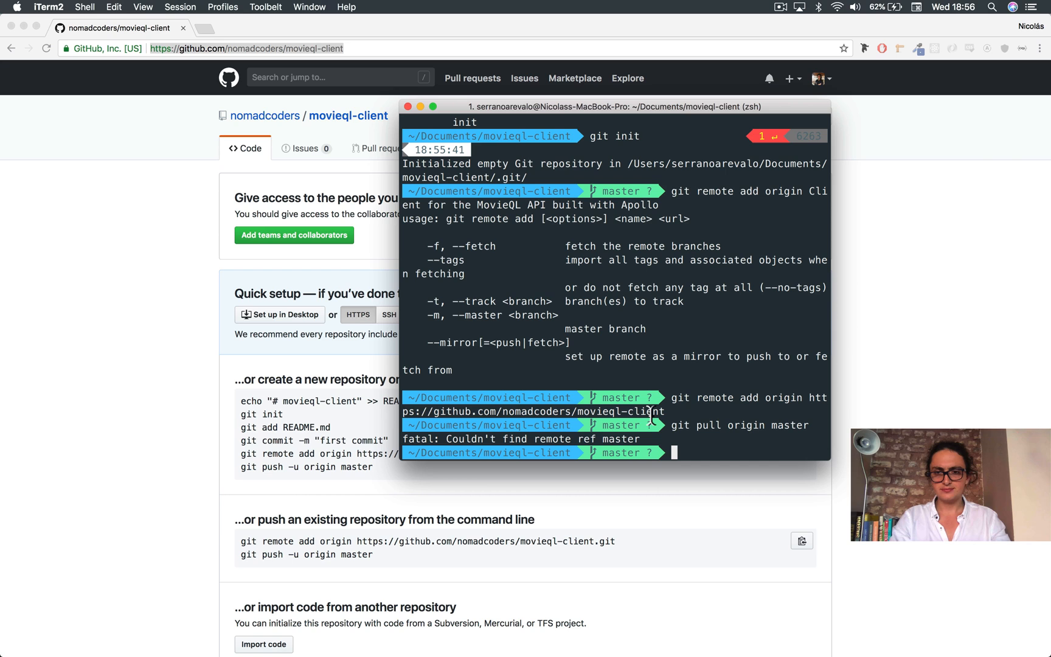
{"action": "type", "text": "git pull origin mas"}
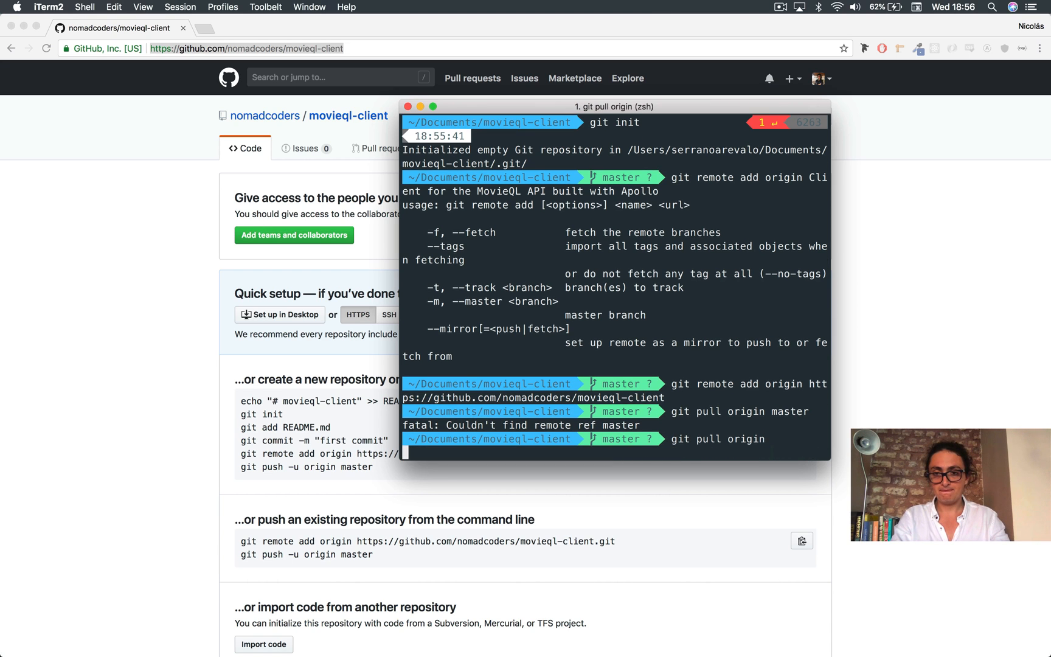
{"action": "key", "text": "Return"}
{"action": "type", "text": "git add ."}
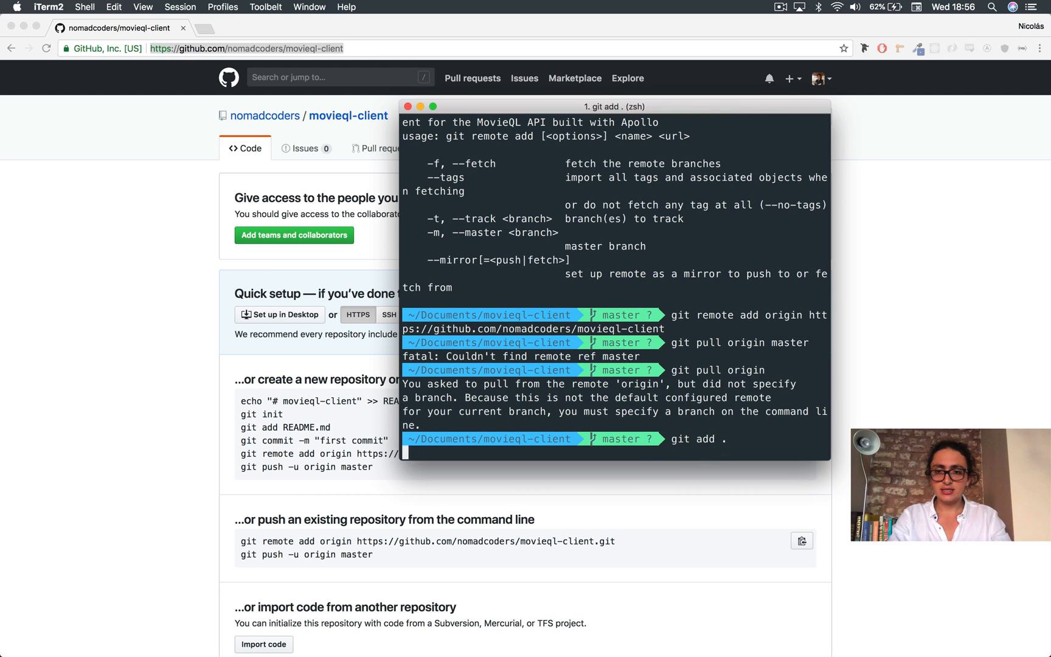
Step: Commit the staged files with the message "Init"
{"action": "type", "text": "git commit -m \""}
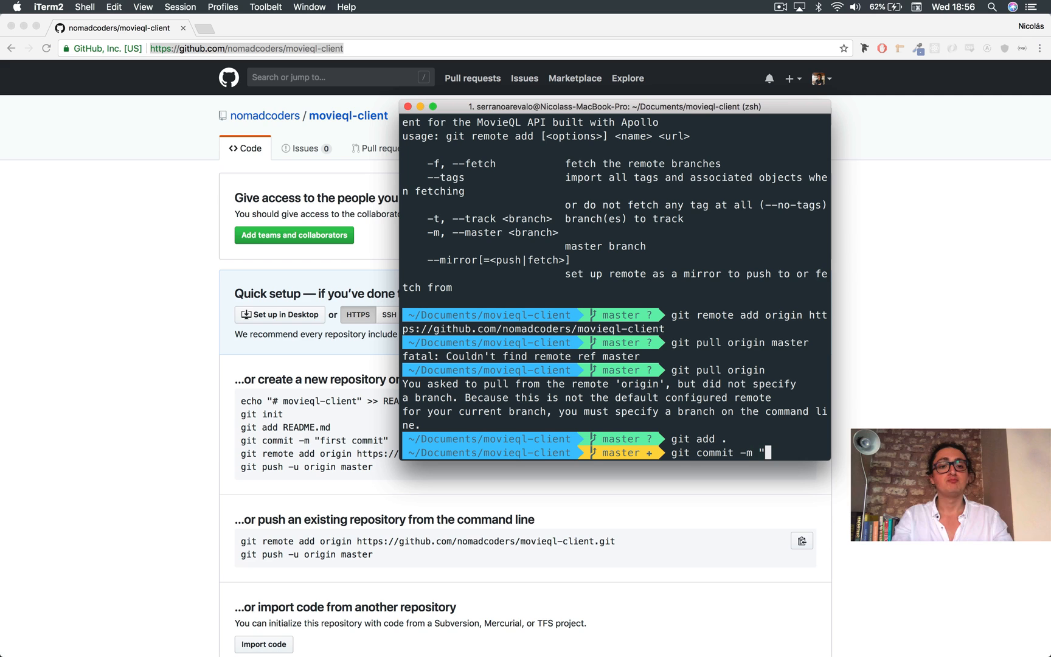
{"action": "type", "text": "Init"}
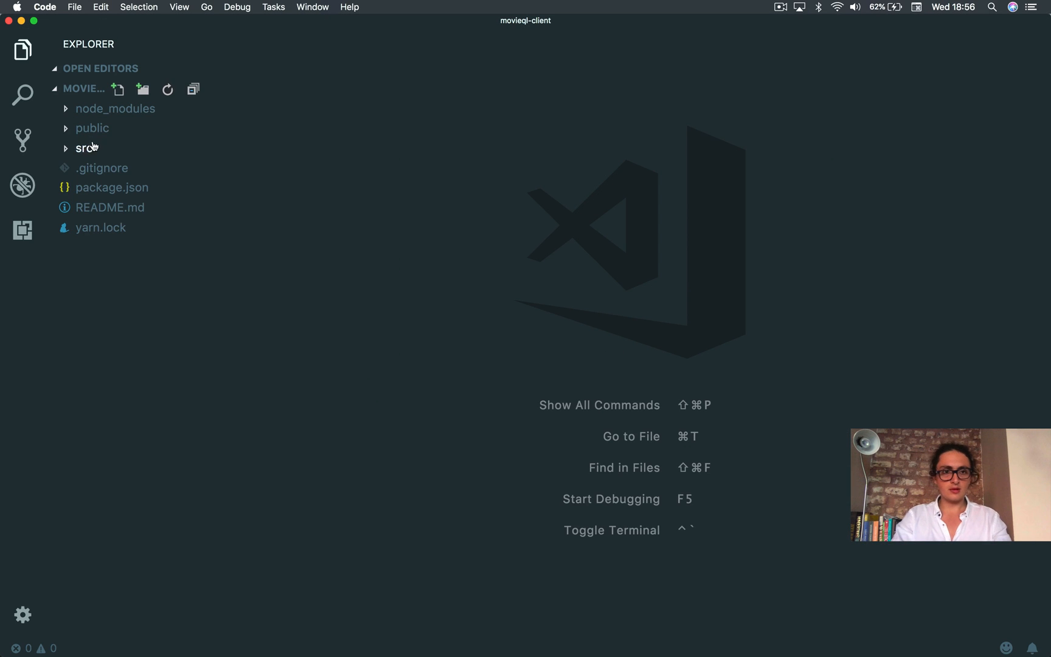
Step: Replace README.md contents with a '# MovieQL' heading and confirm quitting iTerm2
{"action": "left_click", "coordinate": [110, 207]}
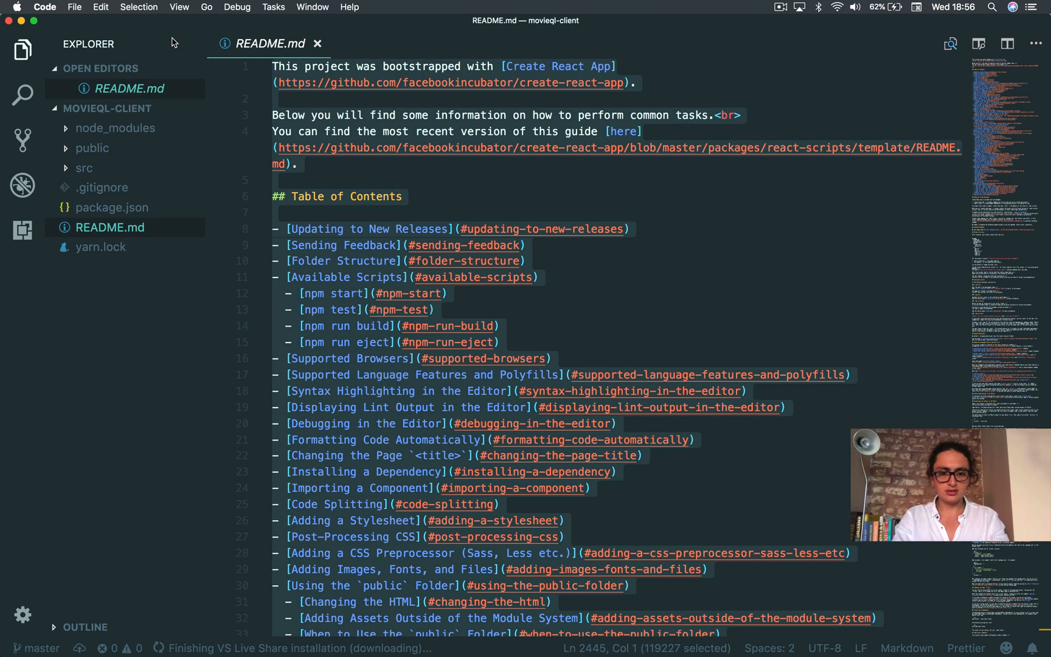
{"action": "type", "text": "# movie"}
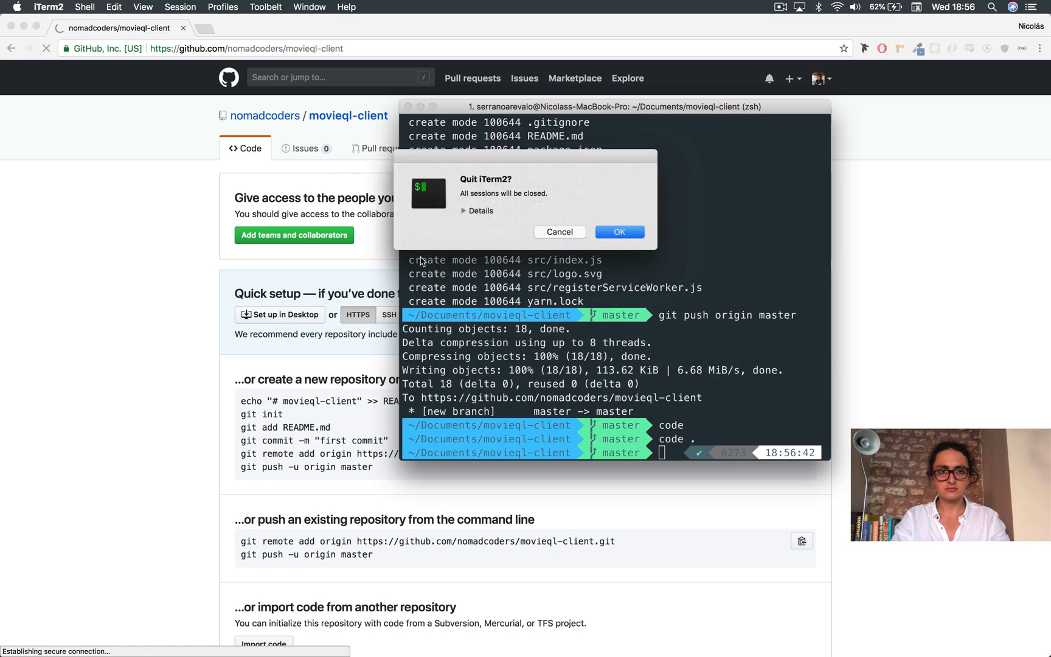
{"action": "left_click", "coordinate": [617, 231]}
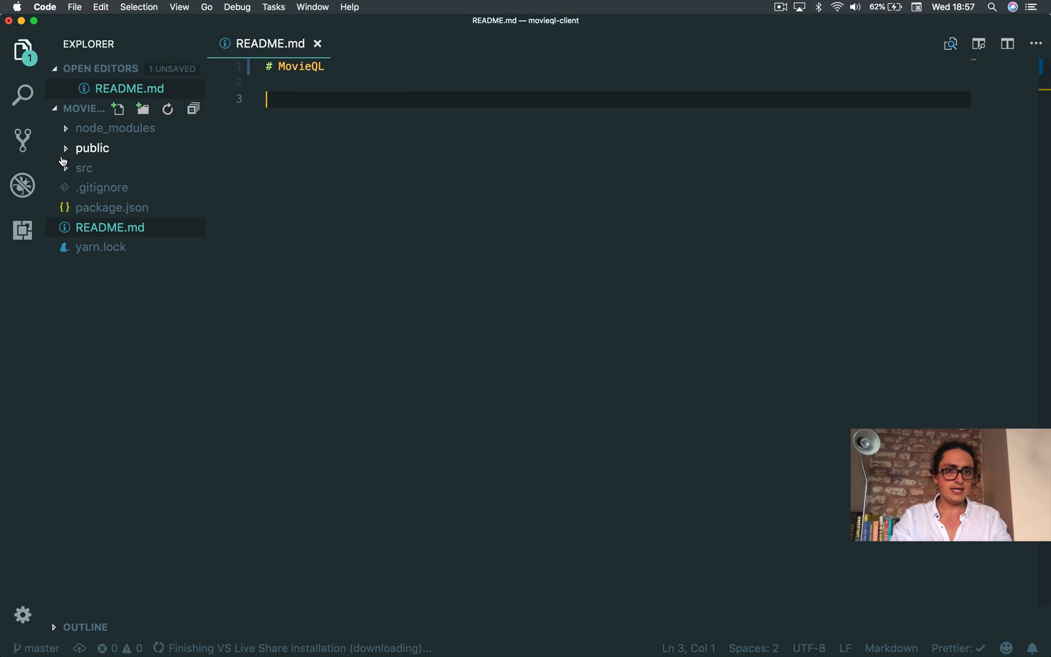
Step: Move the five boilerplate src files (App.css, logo, stylesheet, service worker) to trash
{"action": "right_click", "coordinate": [108, 187]}
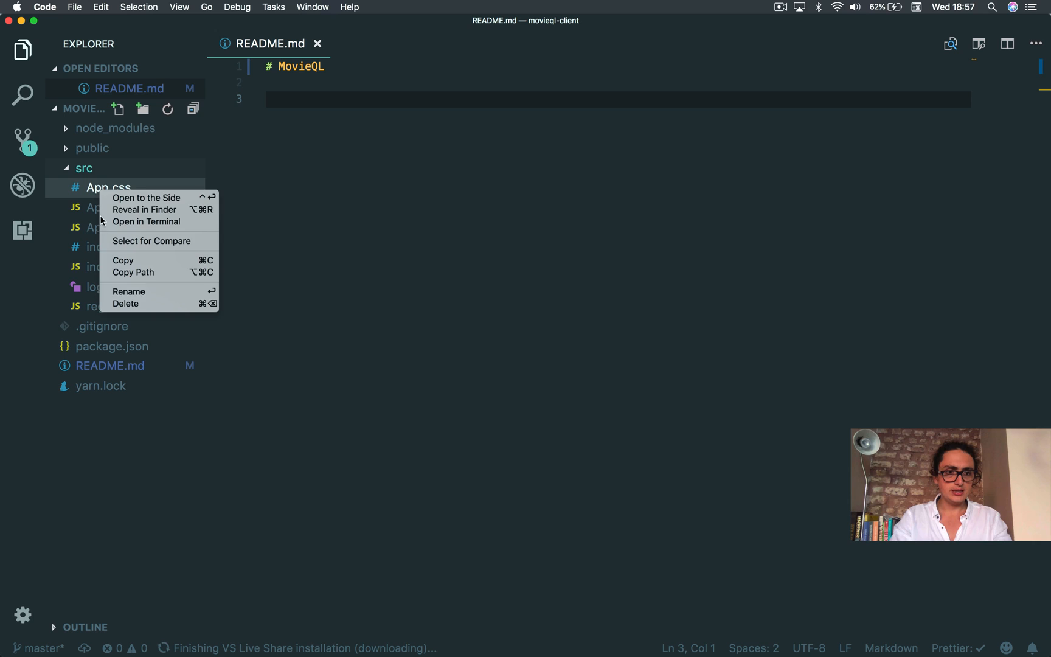
{"action": "left_click", "coordinate": [113, 247]}
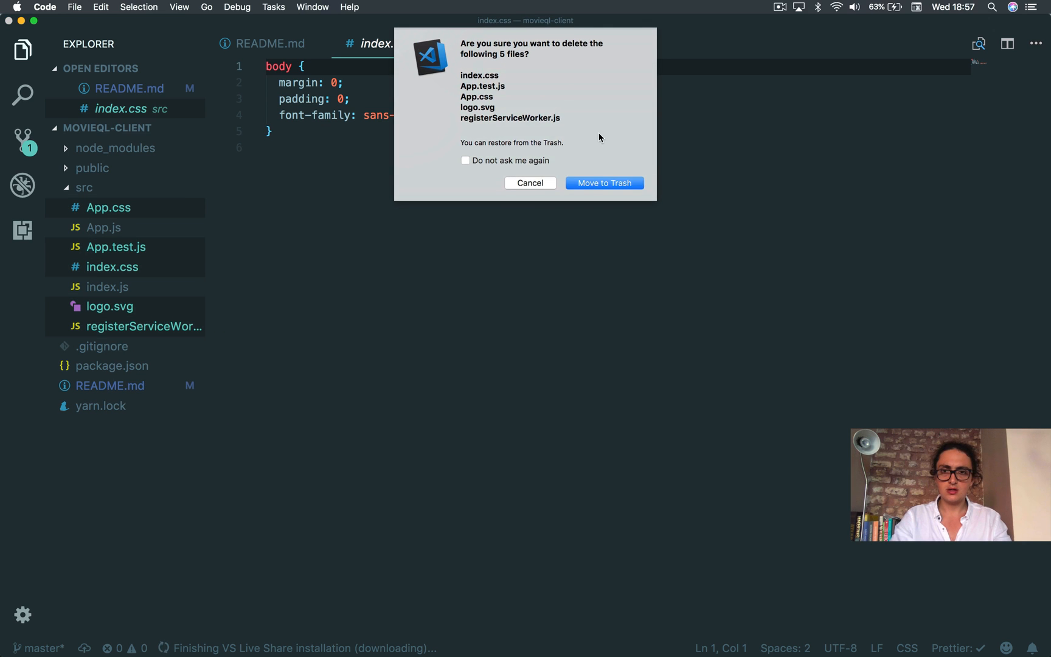
{"action": "left_click", "coordinate": [603, 182]}
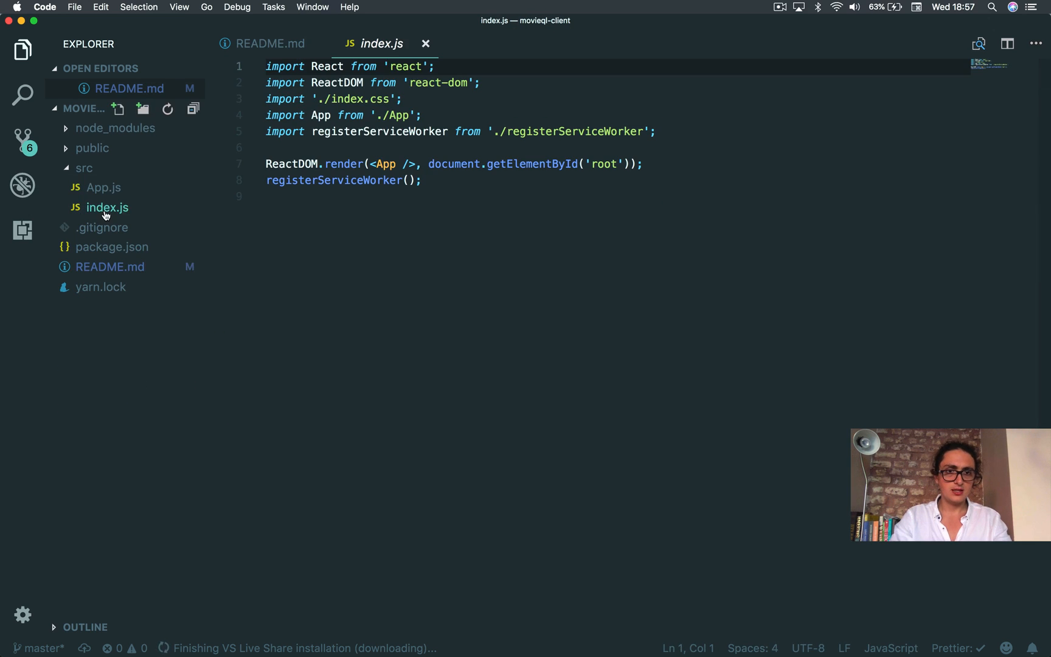
Step: Remove the unused imports from index.js and App.js and save both
{"action": "left_click", "coordinate": [107, 207]}
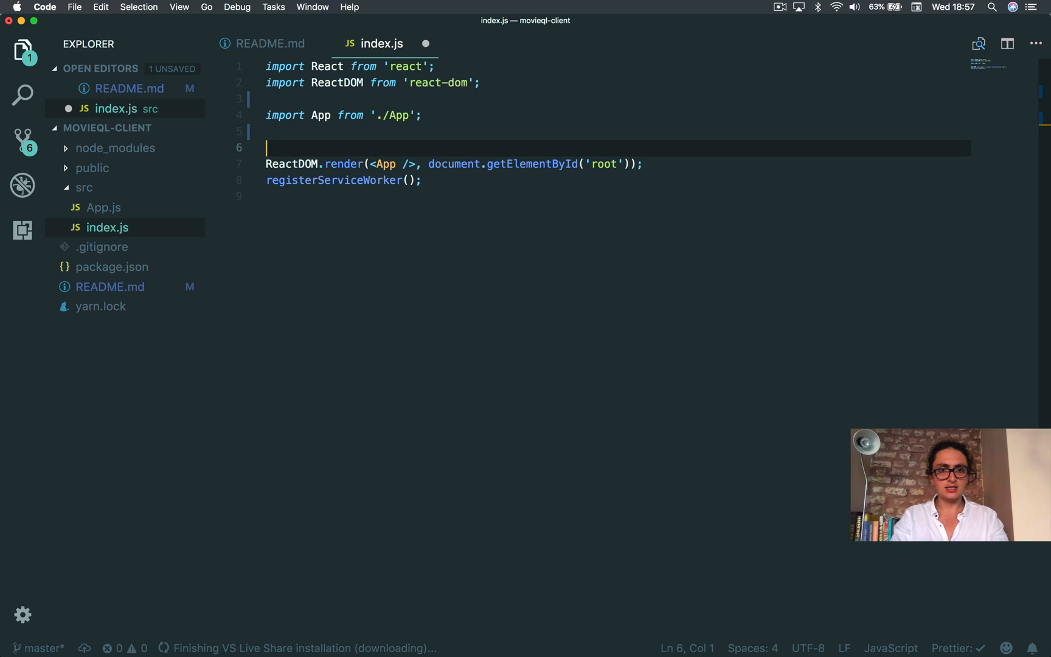
{"action": "key", "text": "cmd+s"}
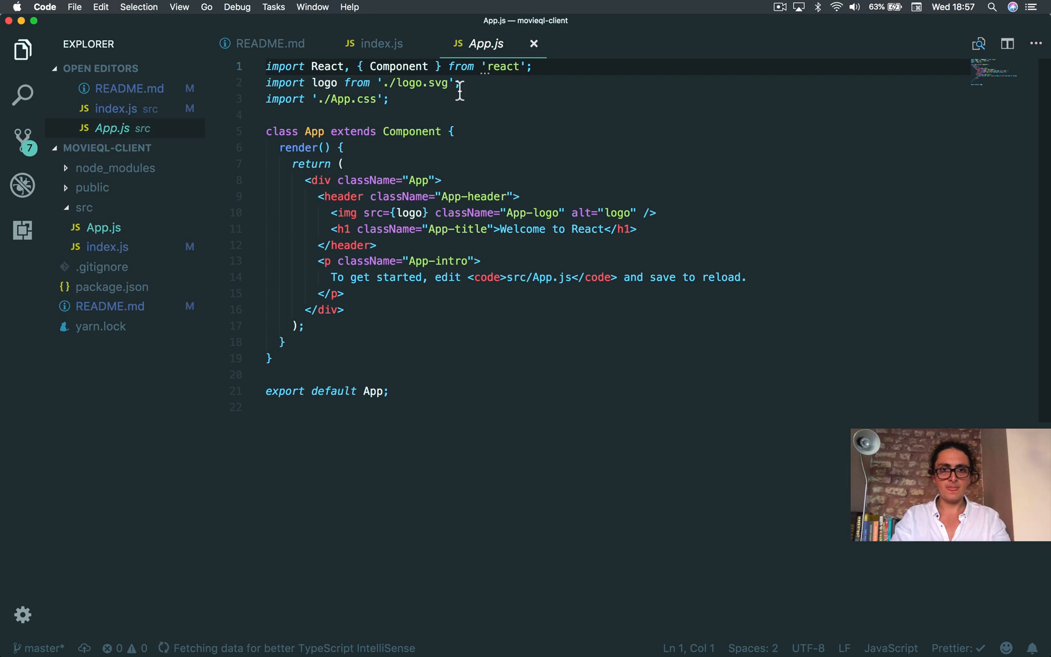
{"action": "key", "text": "cmd+s"}
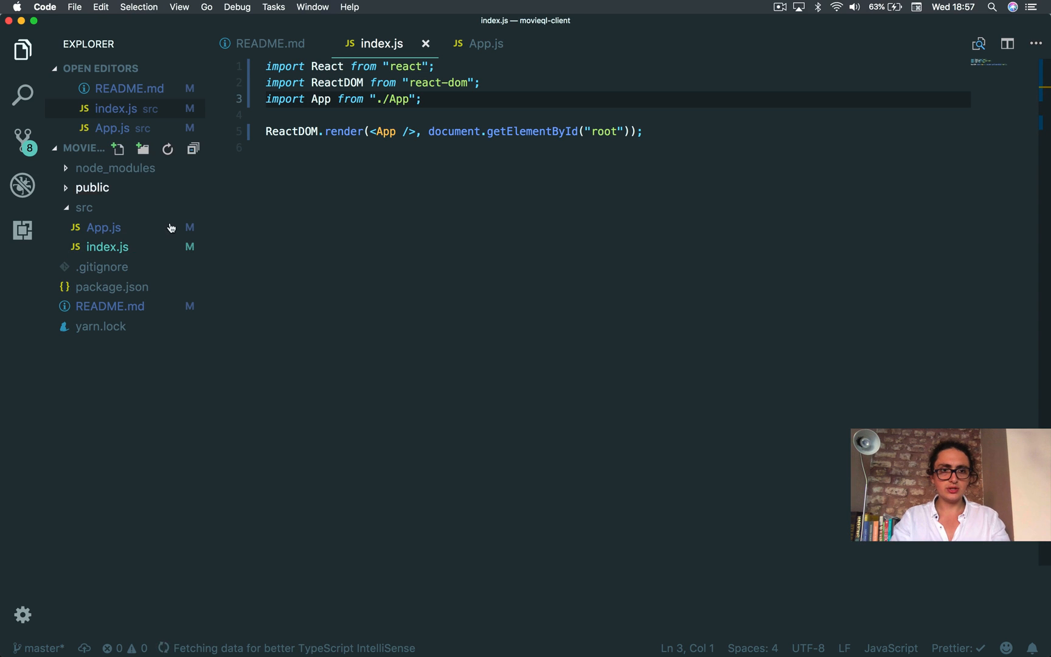
Step: Add a description line to README.md and review App.js and index.js
{"action": "left_click", "coordinate": [270, 44]}
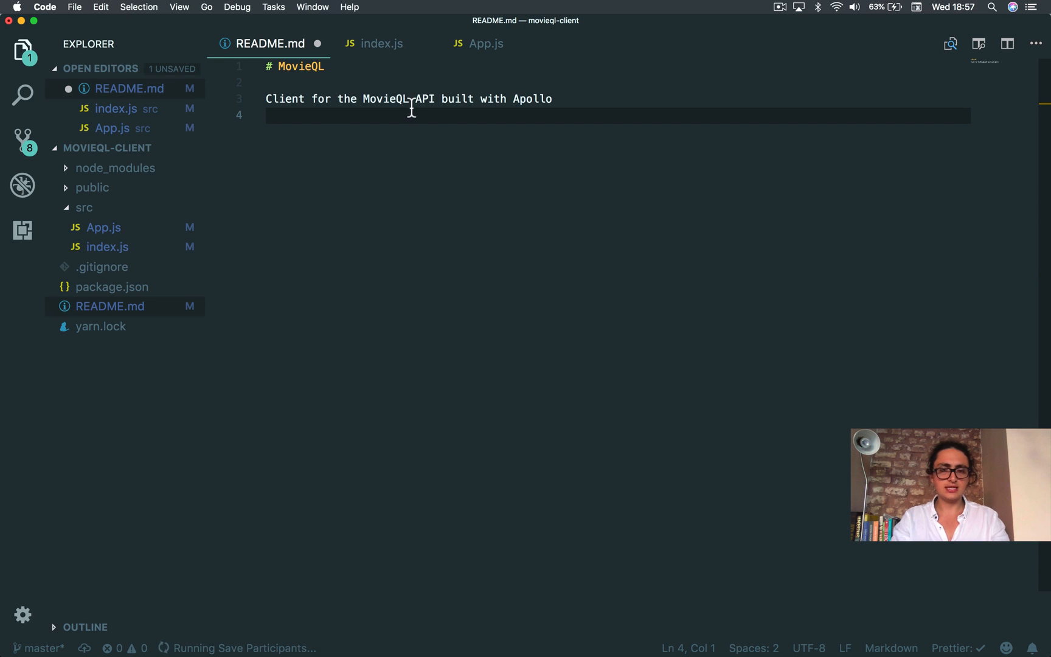
{"action": "left_click", "coordinate": [103, 227]}
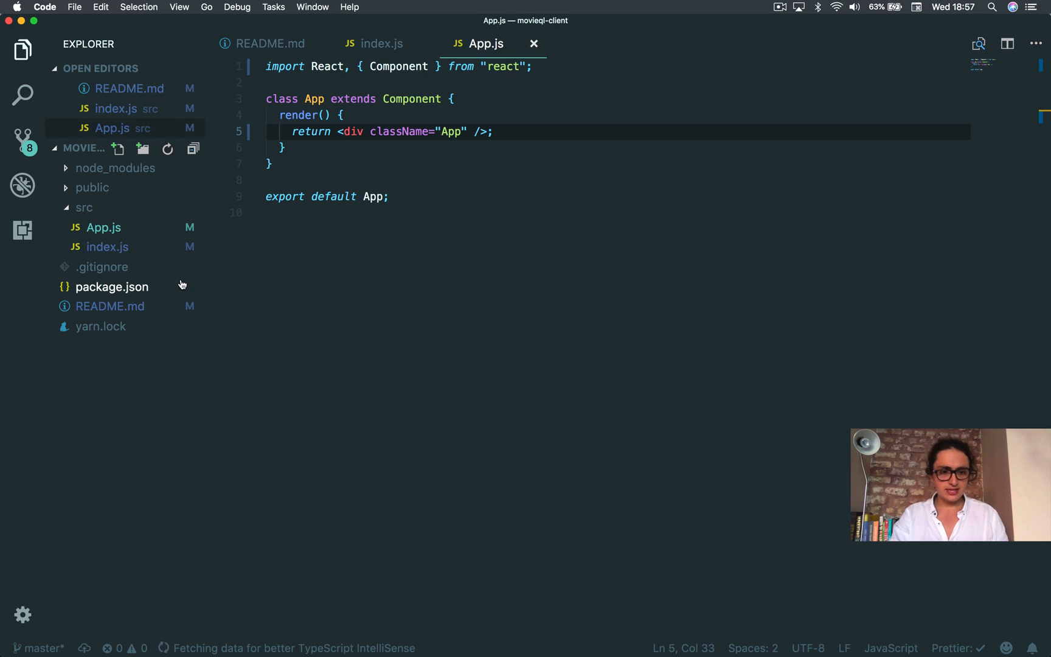
{"action": "left_click", "coordinate": [107, 247]}
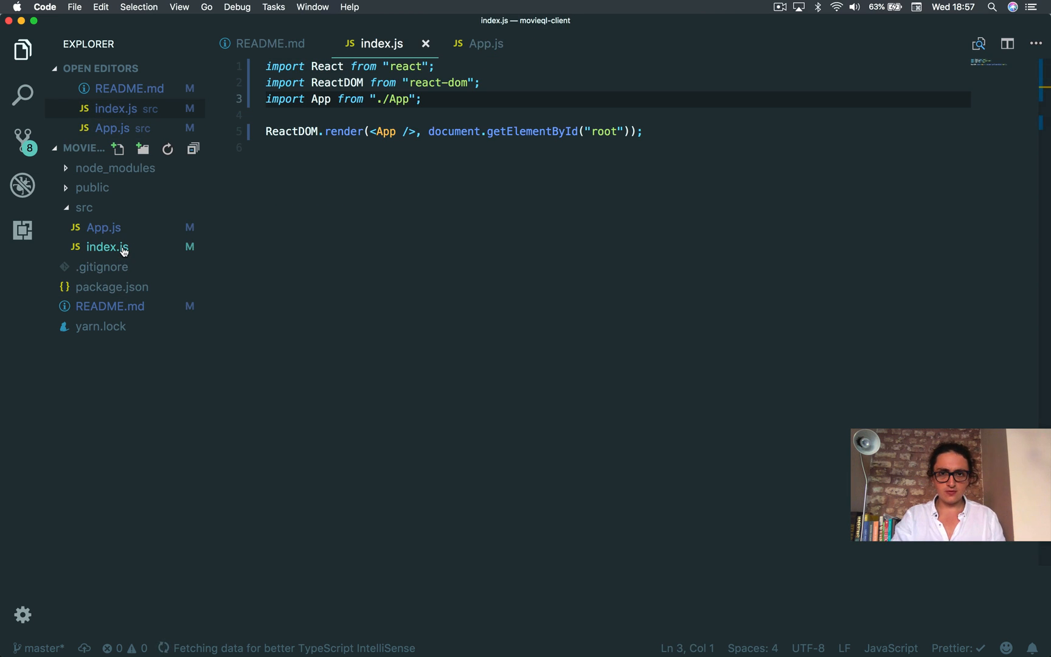
{"action": "left_click", "coordinate": [103, 227]}
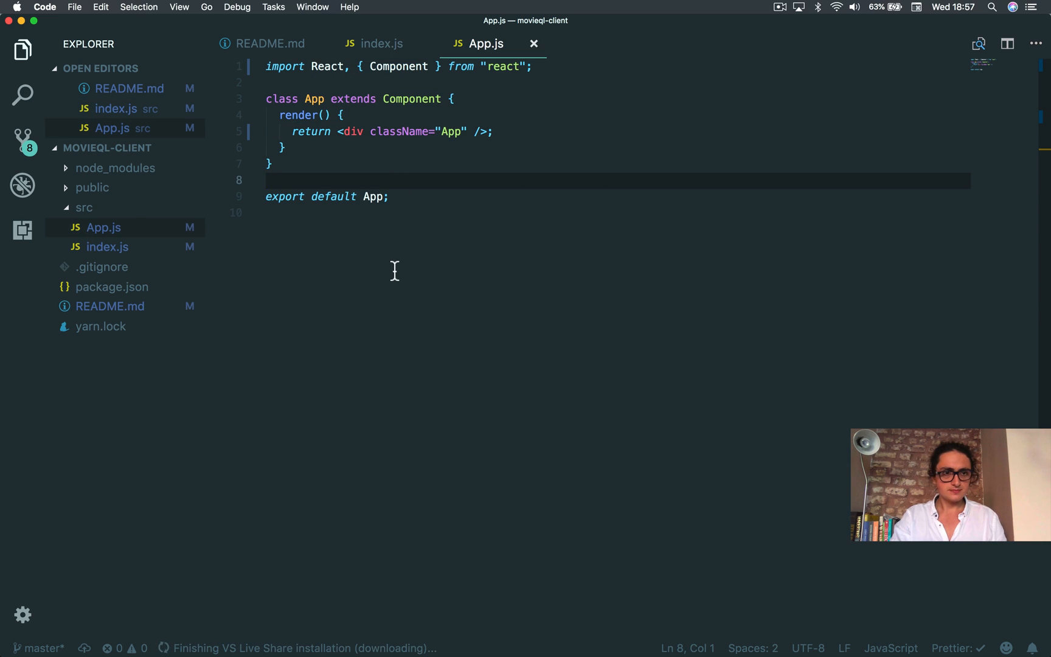
{"action": "mouse_move", "coordinate": [426, 488]}
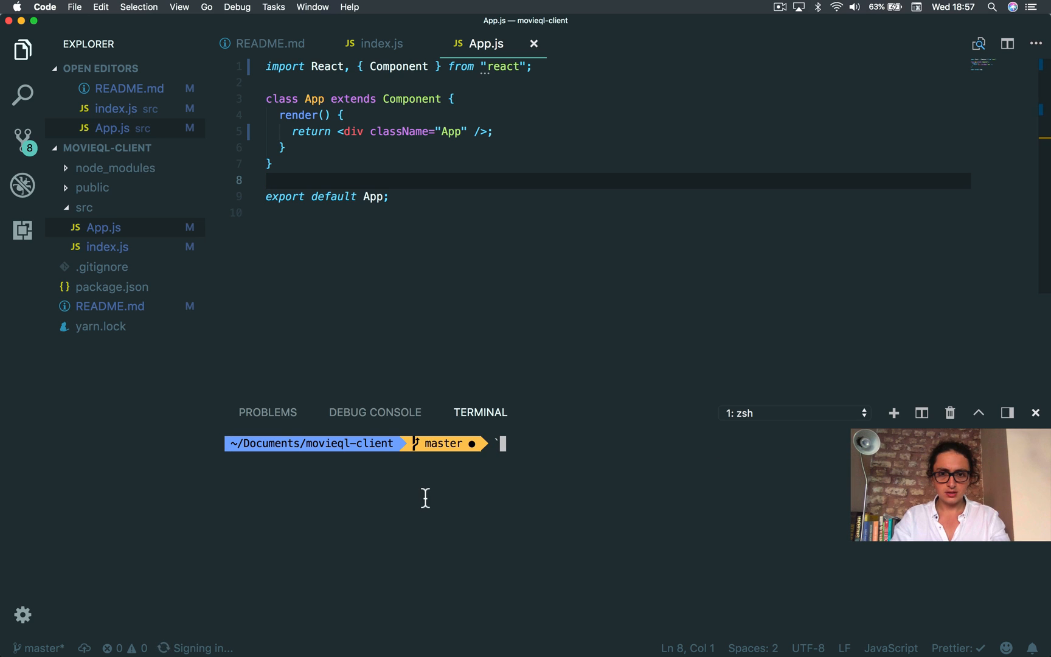
Step: Start a yarn add command and copy the package names from the react-apollo installation instructions
{"action": "type", "text": "YAR"}
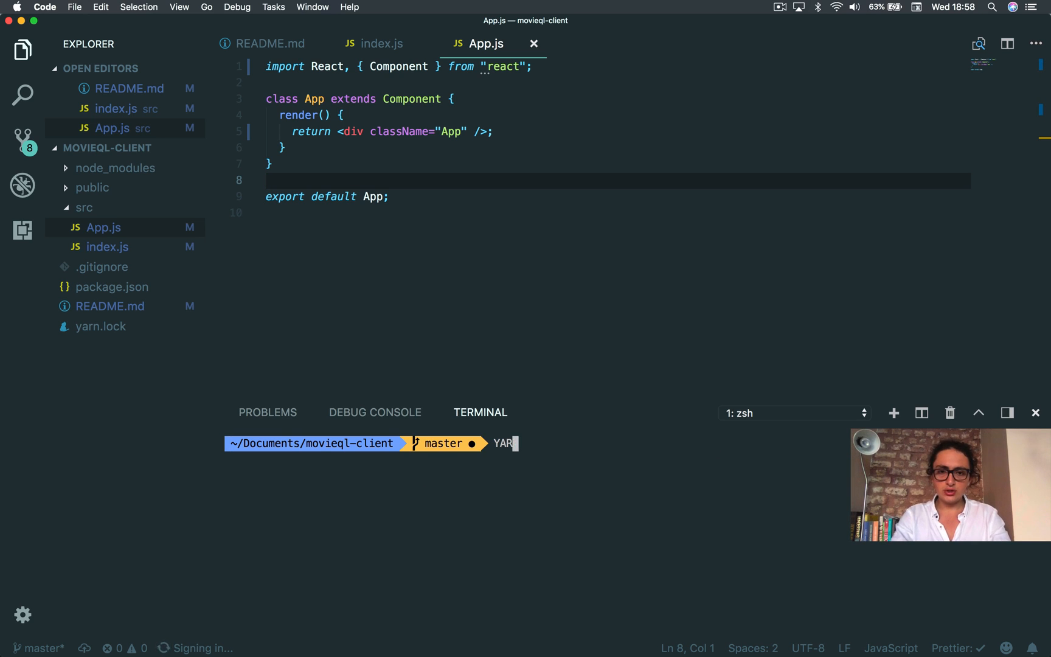
{"action": "type", "text": "yarn add reac"}
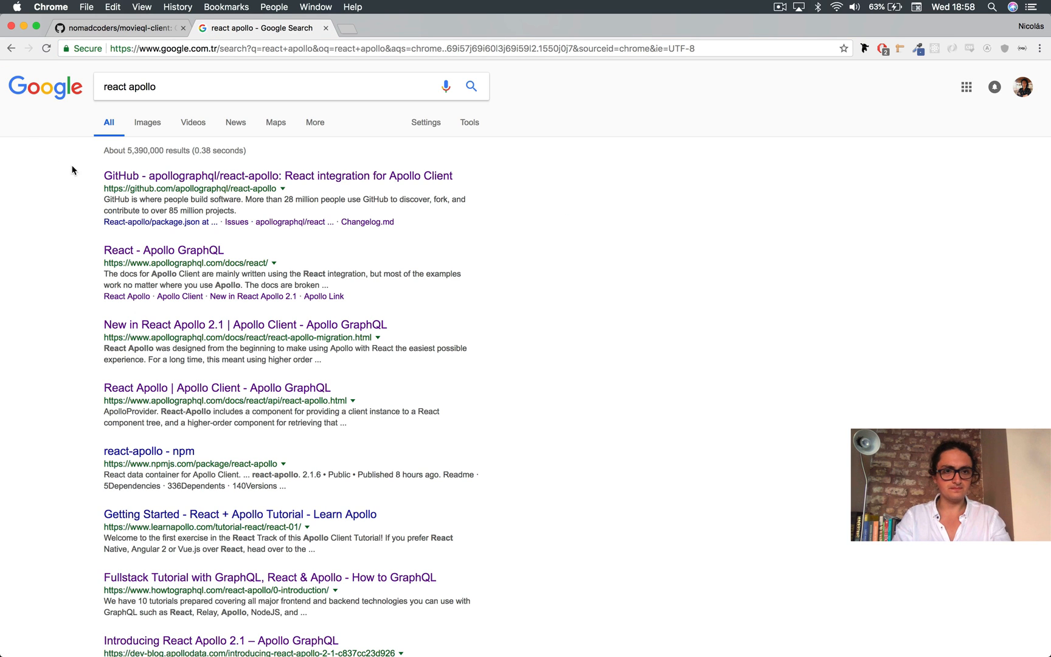
{"action": "left_click", "coordinate": [278, 175]}
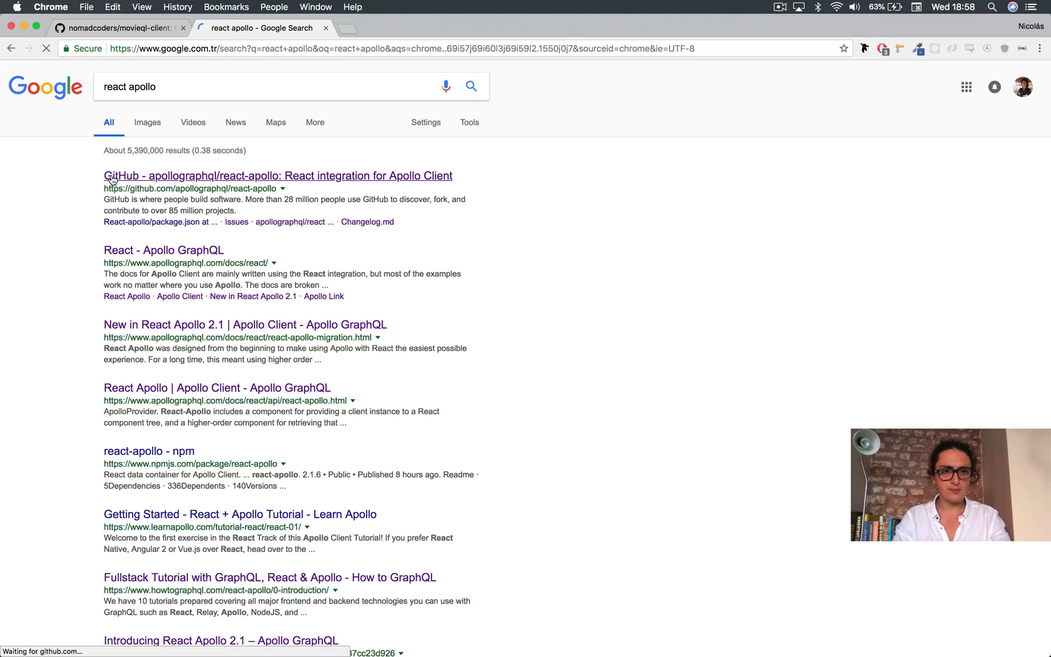
{"action": "left_click", "coordinate": [277, 175]}
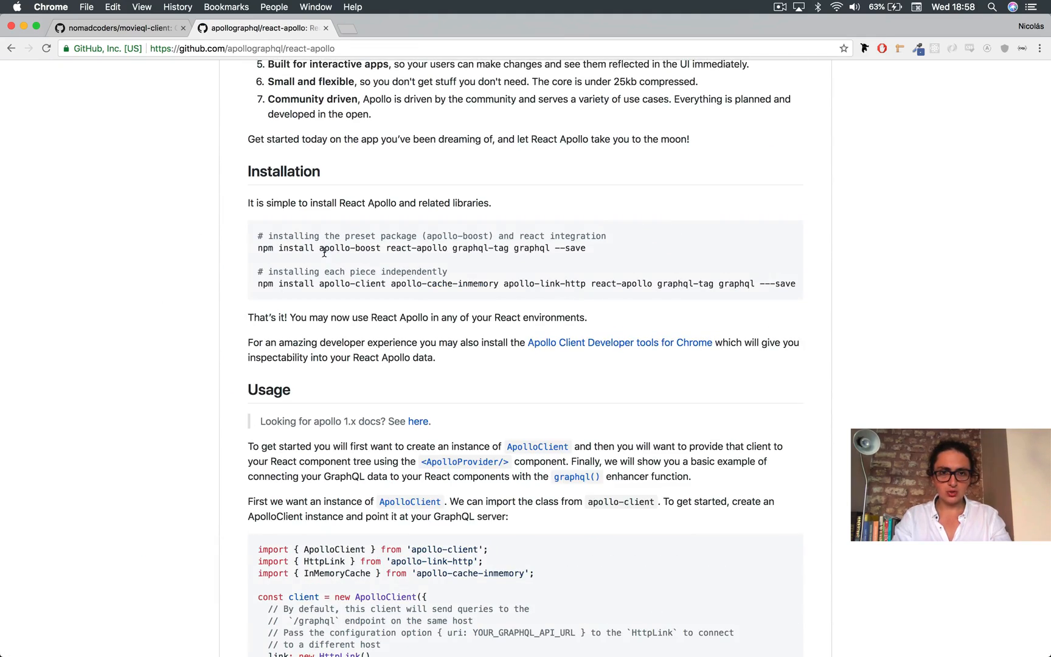
{"action": "left_click_drag", "start_coordinate": [319, 247], "coordinate": [584, 247]}
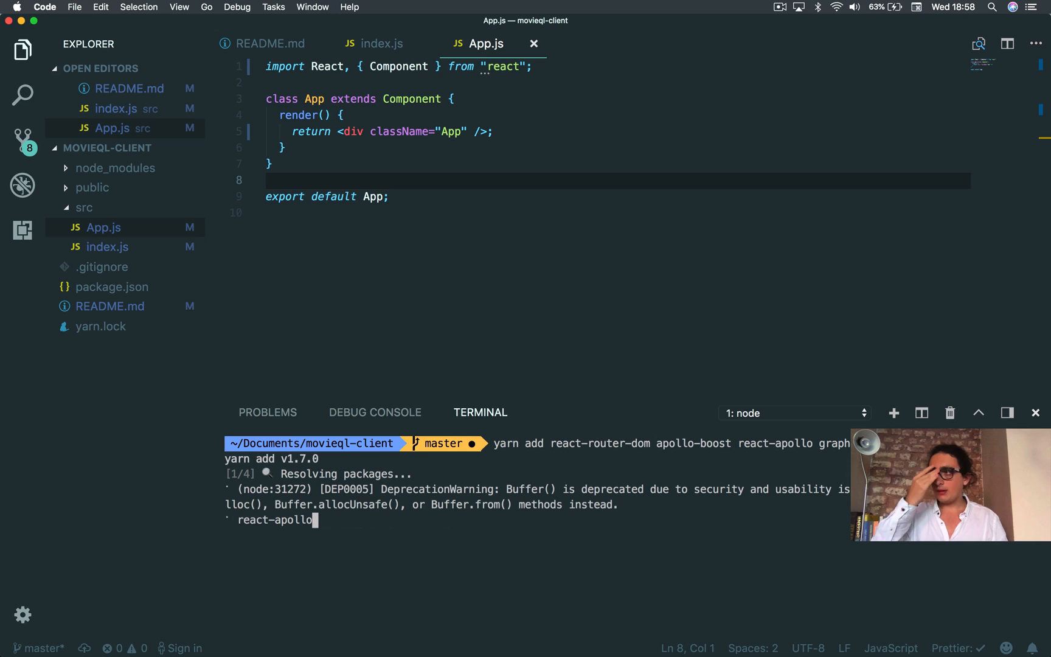
Step: Run yarn add react-router-dom apollo-boost react-apollo graphql in the integrated terminal
{"action": "left_click", "coordinate": [779, 7]}
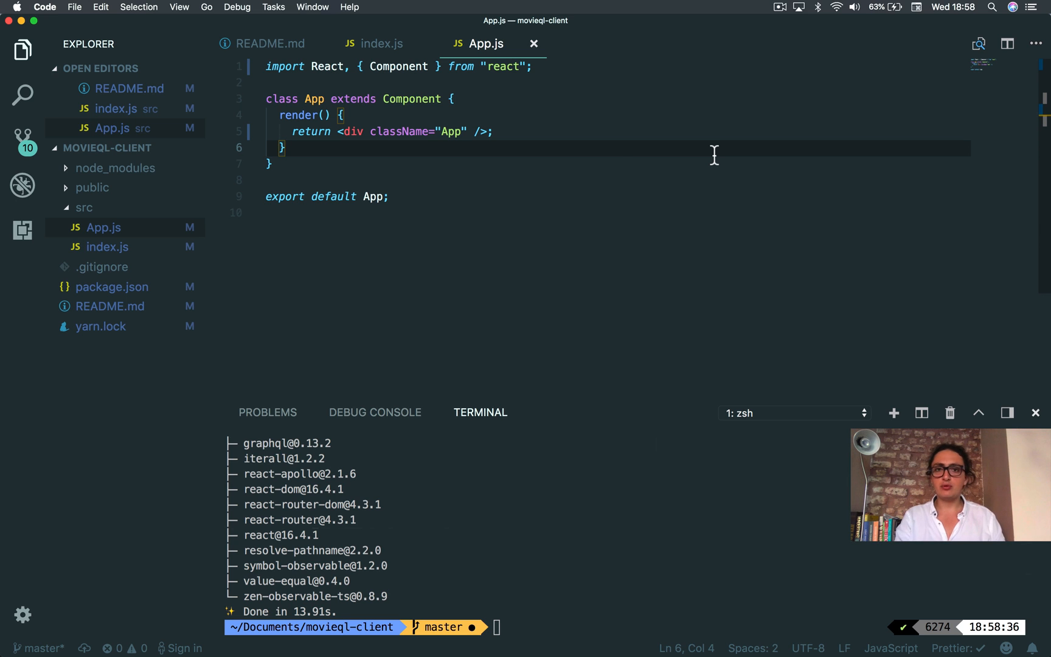
{"action": "left_click", "coordinate": [112, 307]}
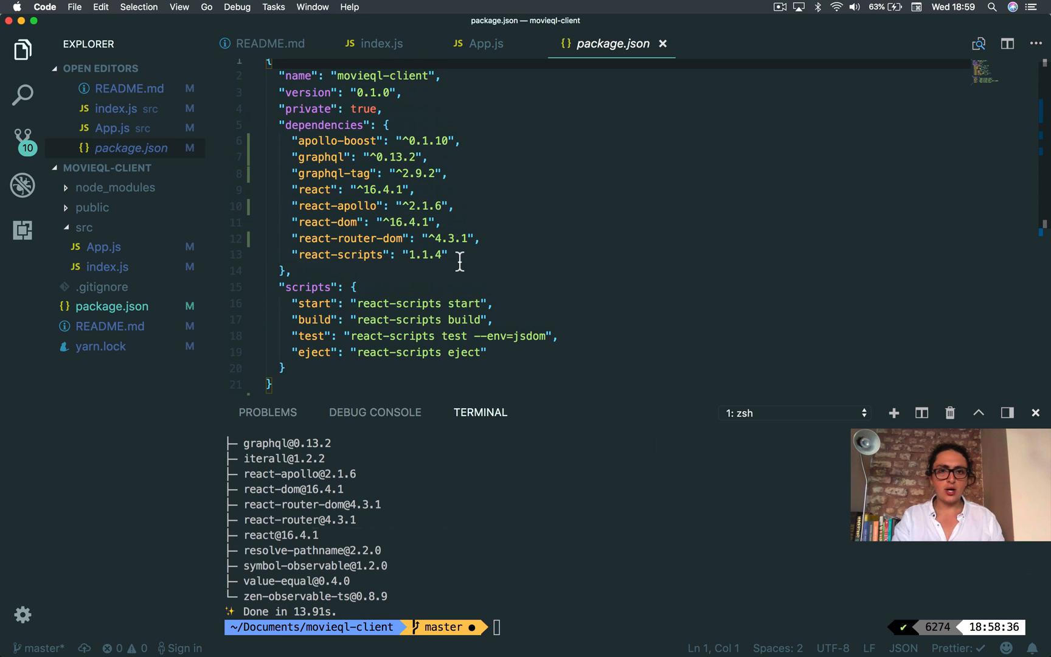
Step: Review the new dependencies in package.json and return to index.js
{"action": "double_click", "coordinate": [312, 206]}
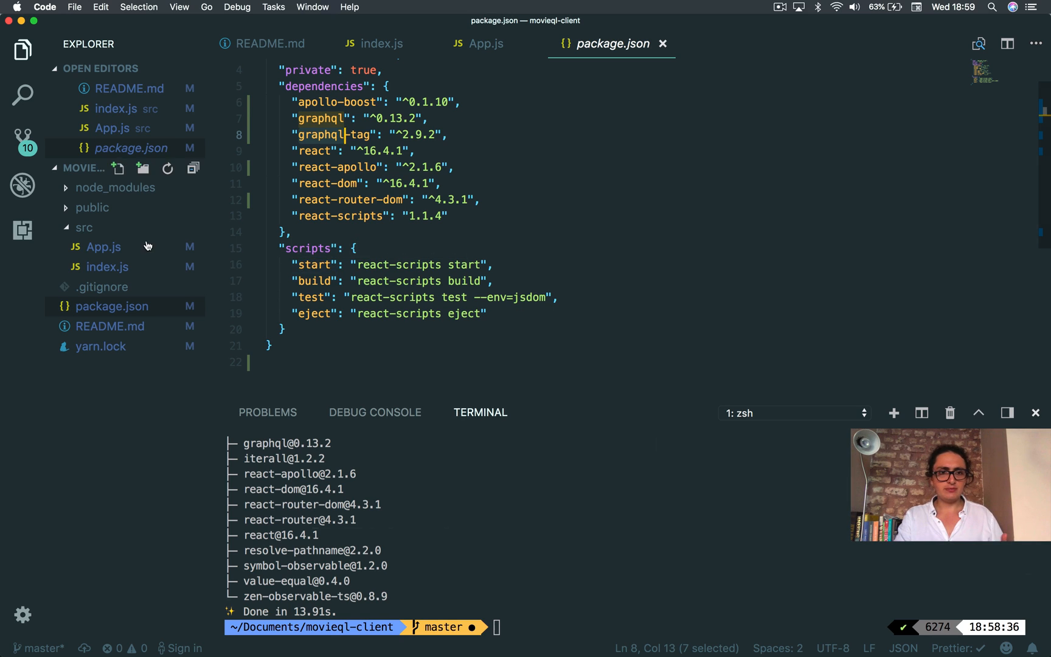
{"action": "left_click", "coordinate": [381, 44]}
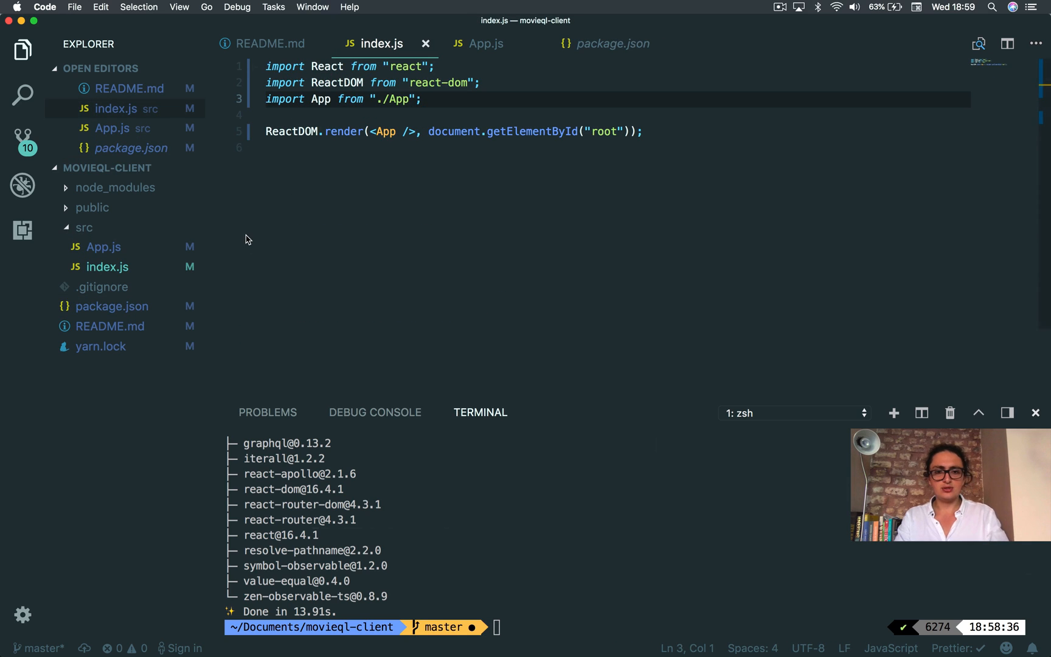